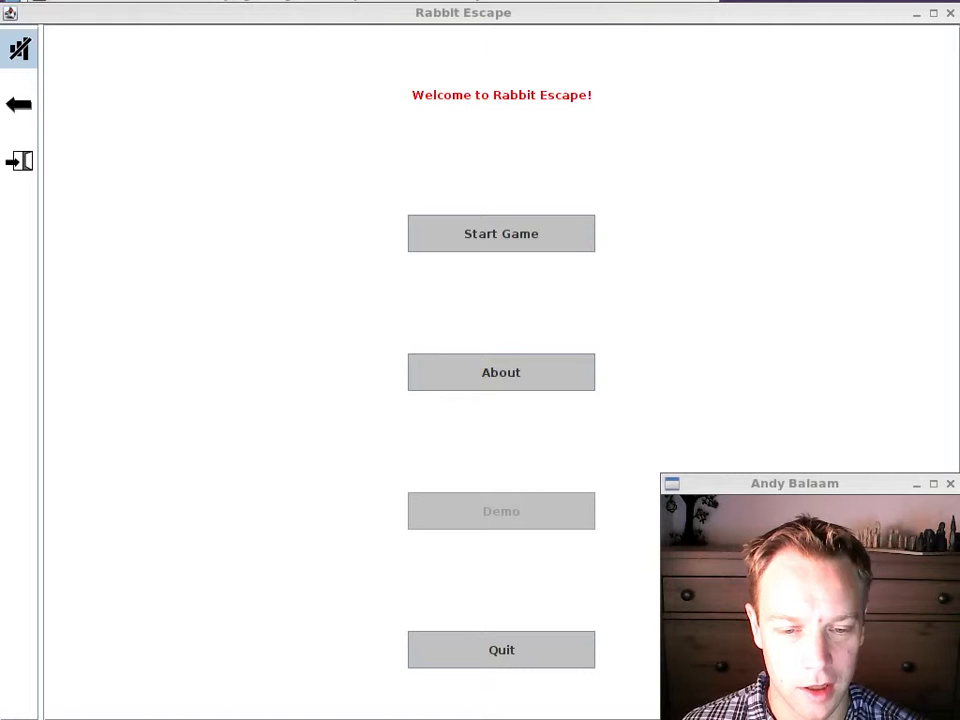
Step: Start a new game from the welcome screen to reach the Easy/Medium/Hard level sets
click(500, 232)
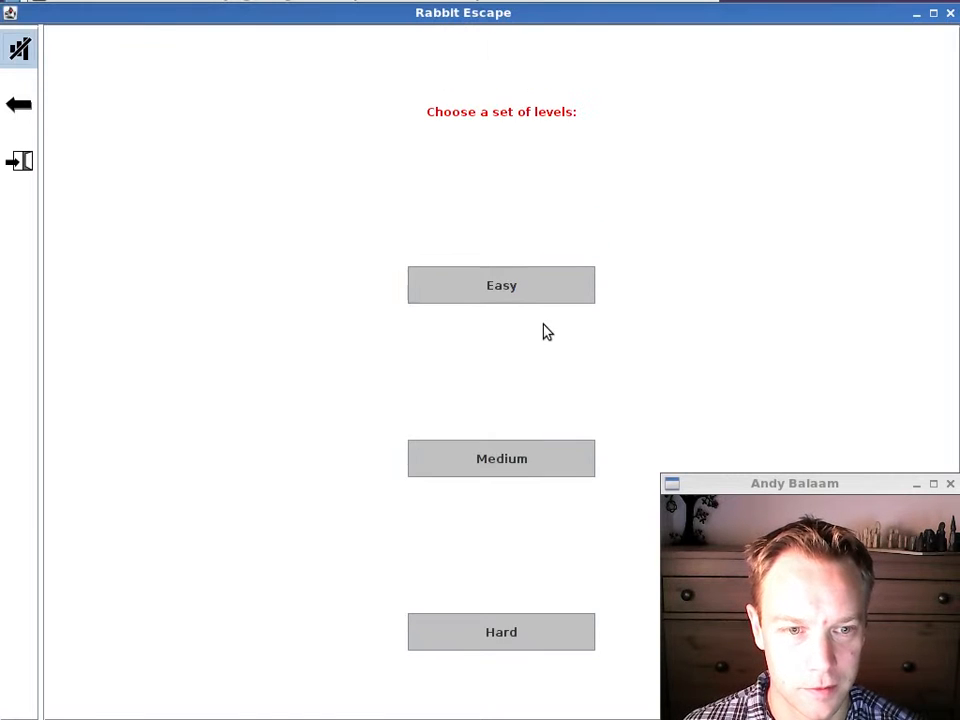
Step: Enter the Easy set's 'Makes Me Cross' level and acknowledge its five-rabbits-to-save briefing
click(500, 284)
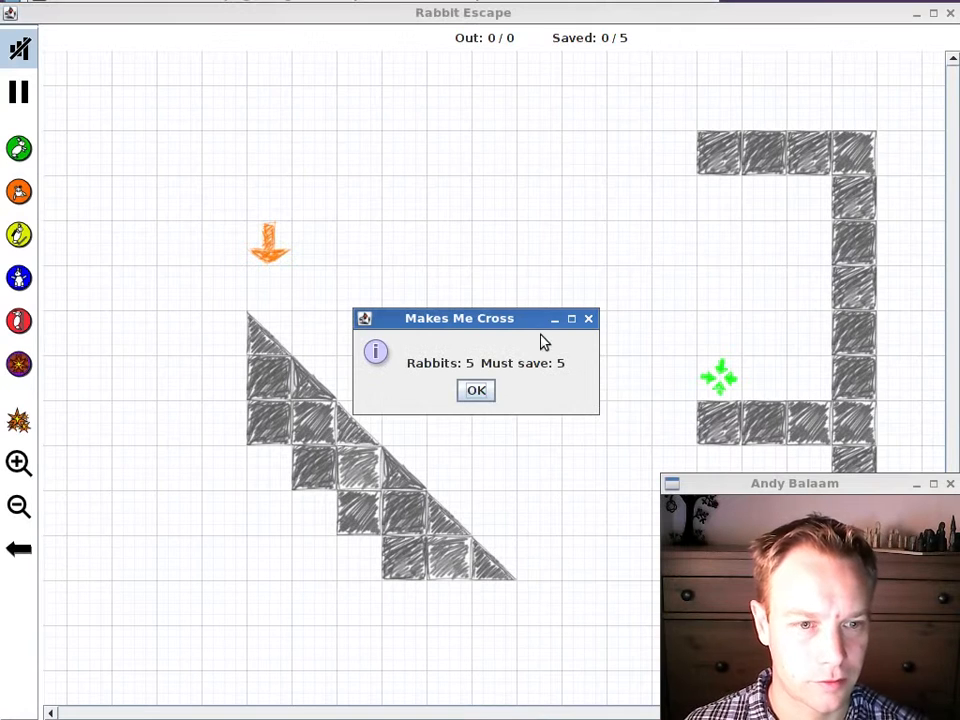
mouse_move(630, 318)
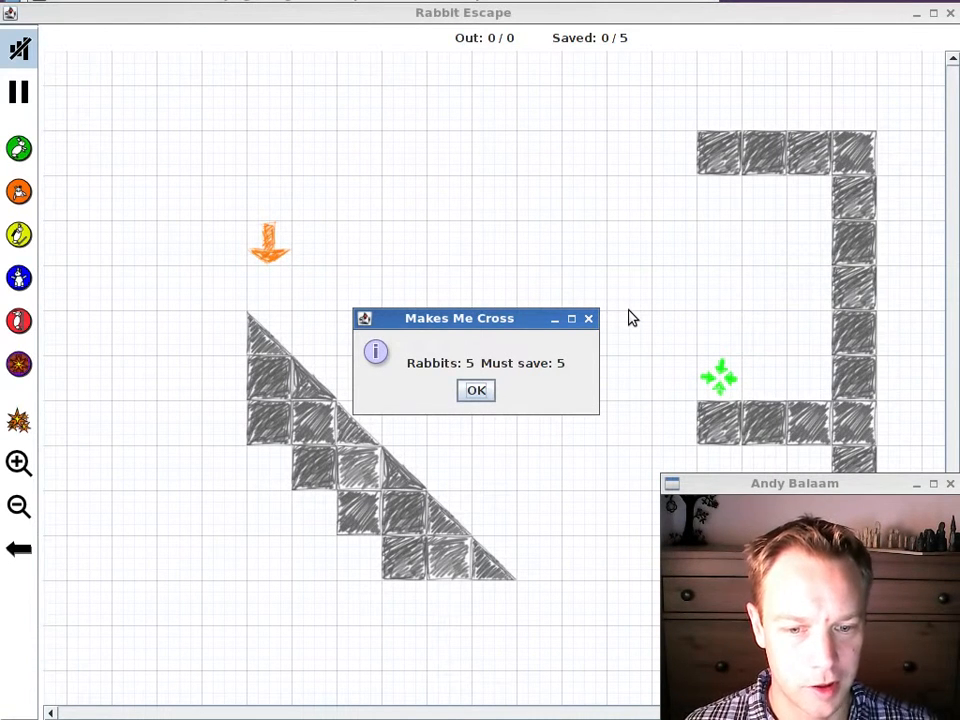
mouse_move(640, 322)
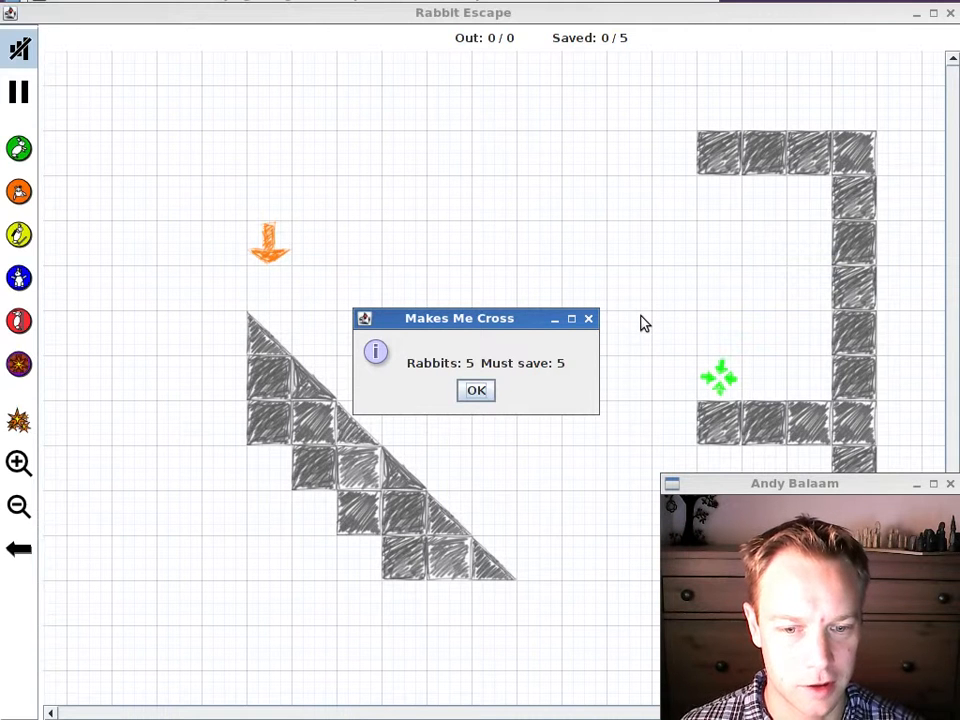
mouse_move(558, 402)
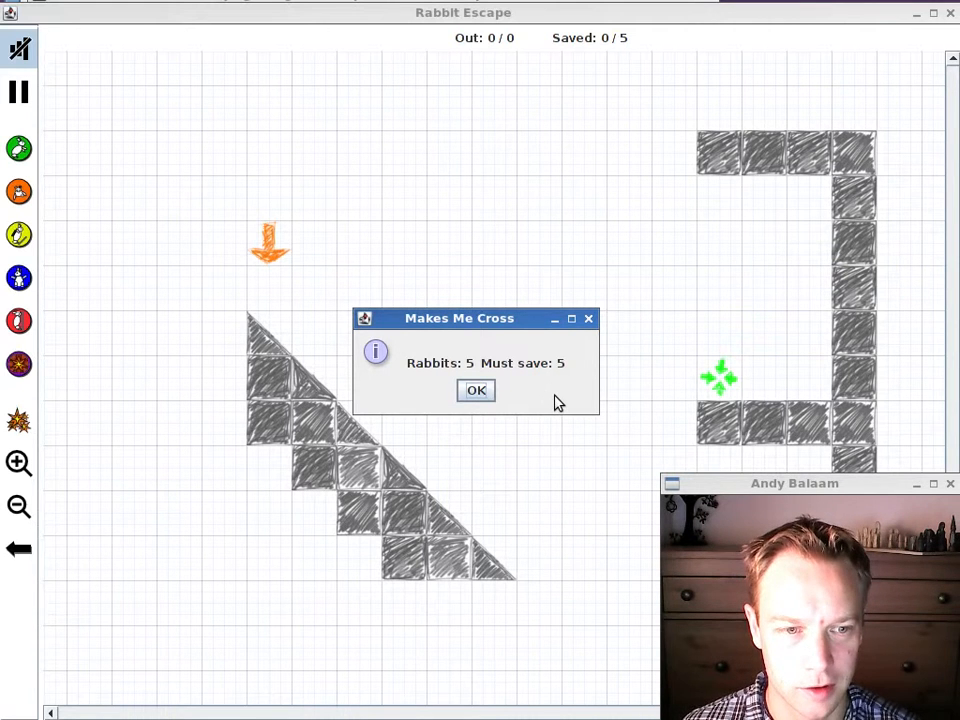
click(476, 390)
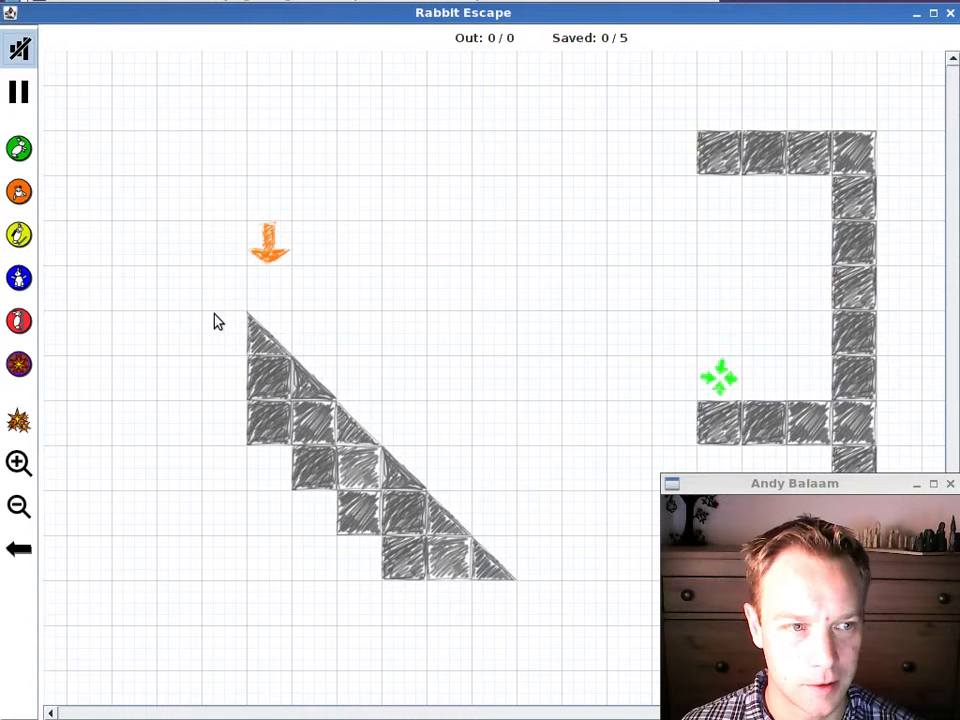